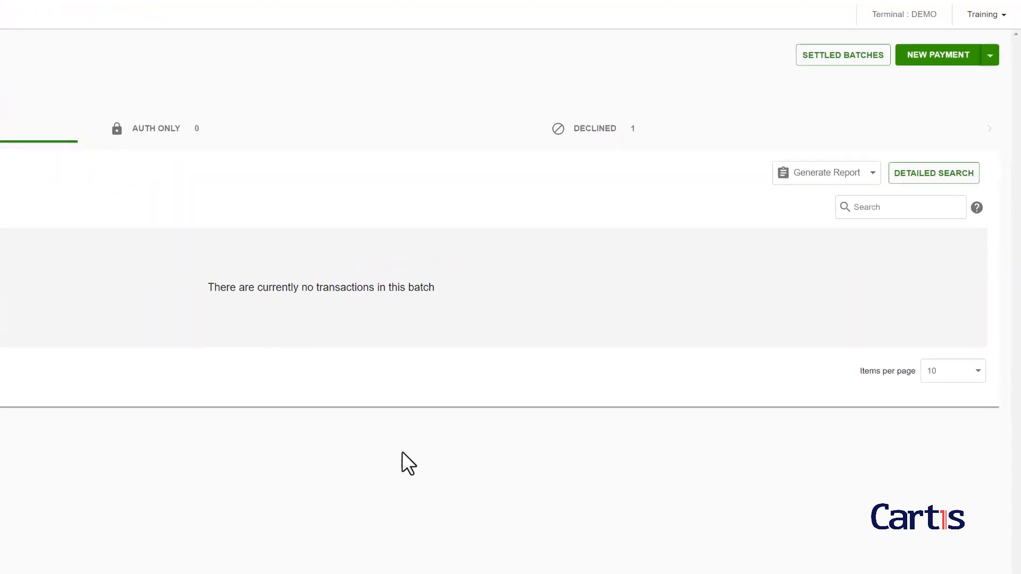
Start a new payment from the batch overview page
left_click(939, 54)
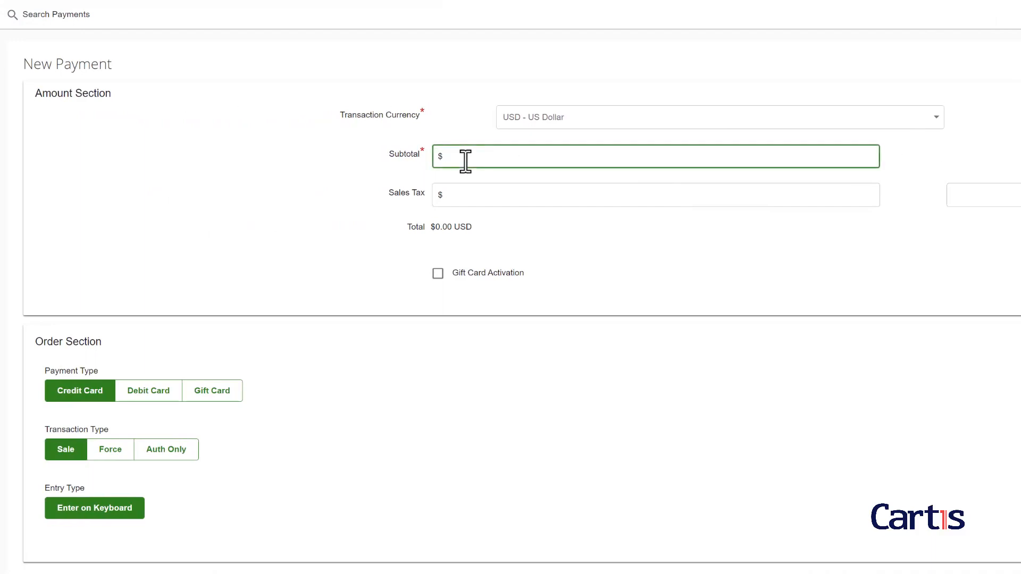
Enter a subtotal of 1.00 so the credit card sale totals $1.00 USD
type("1.00")
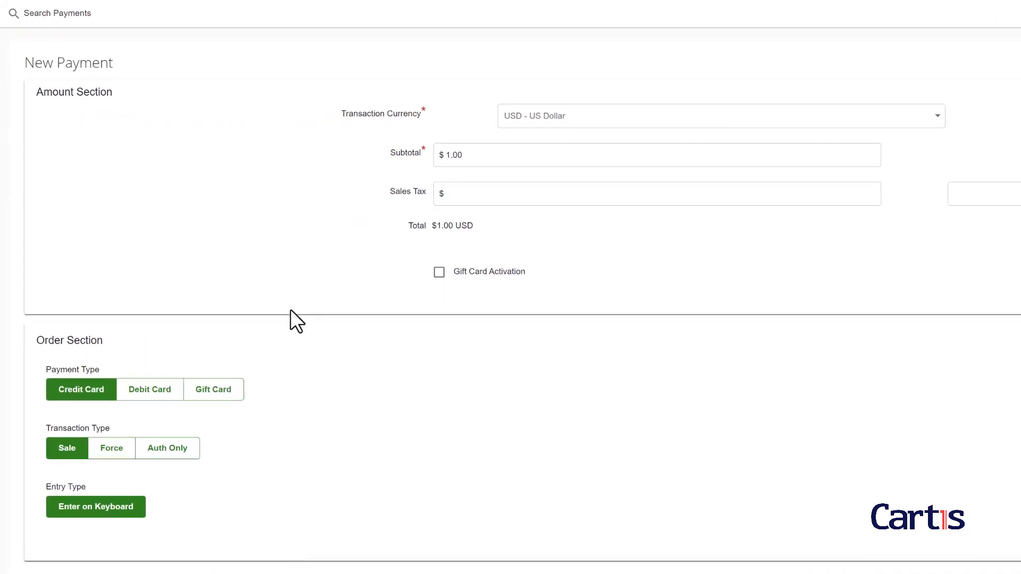
scroll("down", 3)
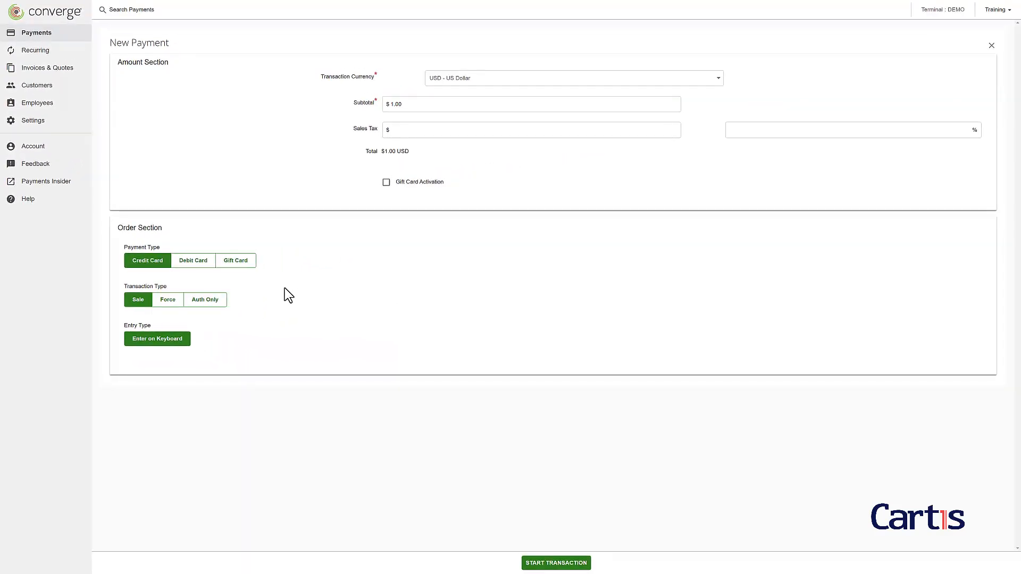
left_click(556, 562)
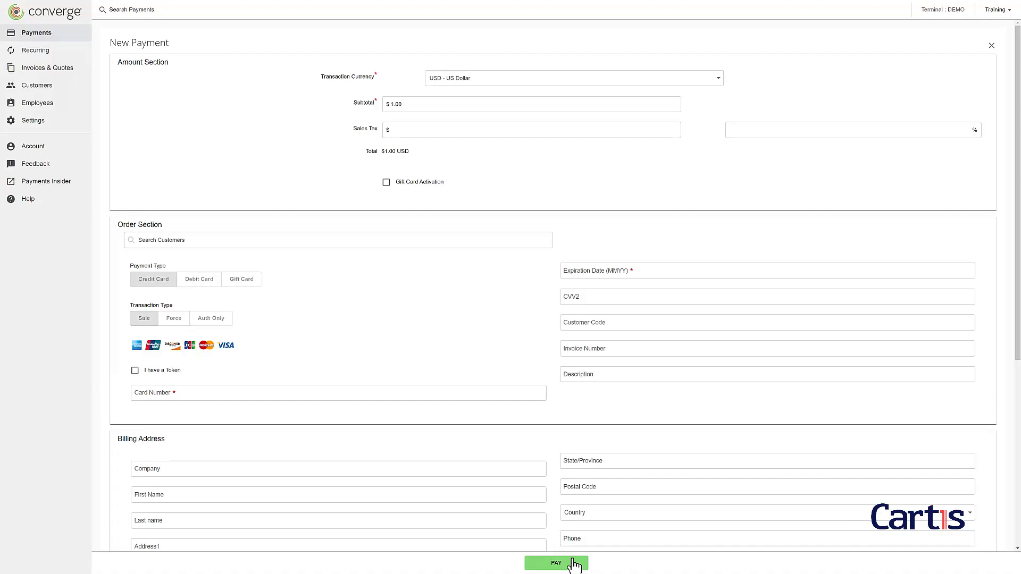
left_click(338, 393)
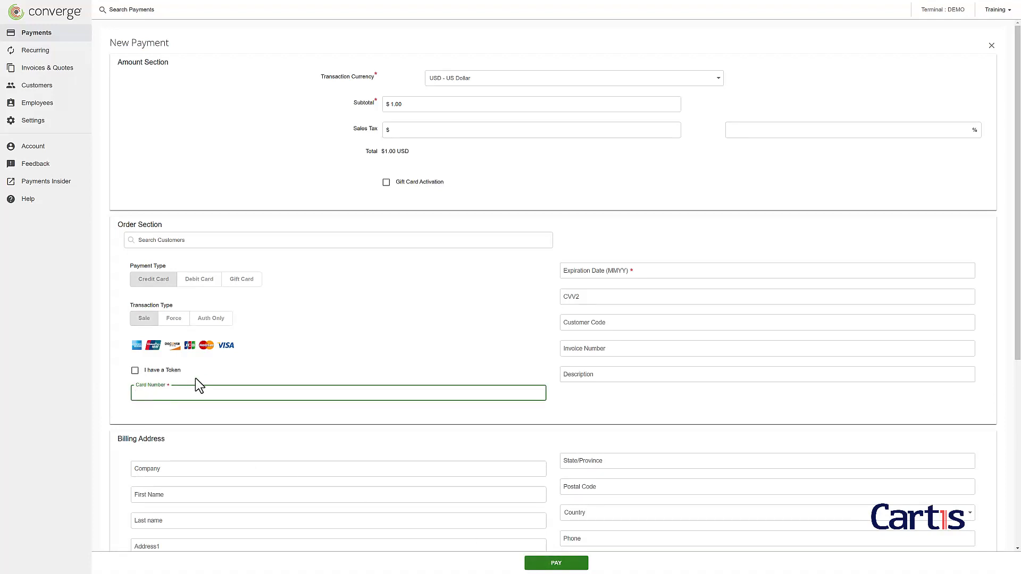
type("4000 0000 0000 000")
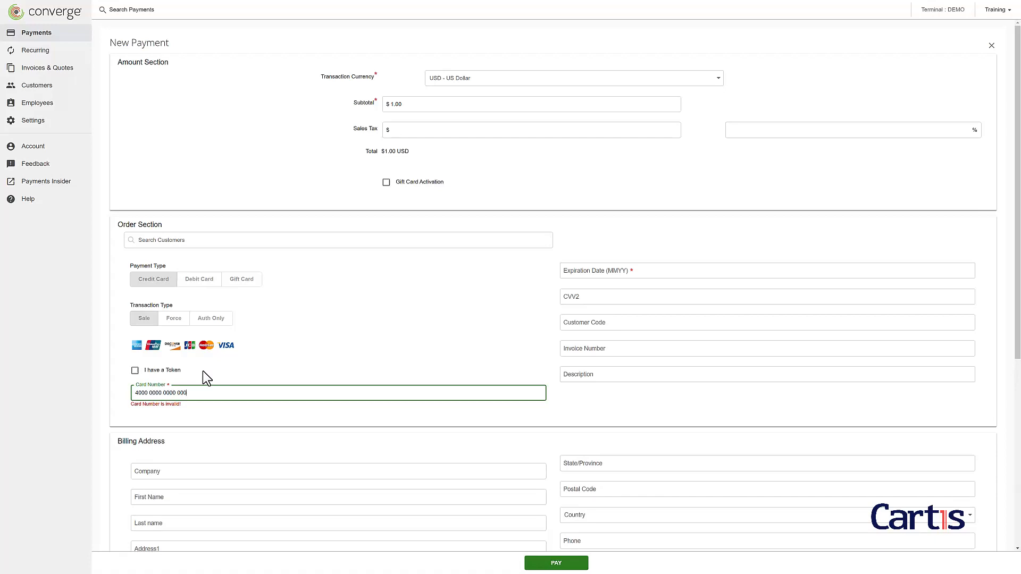
left_click(766, 271)
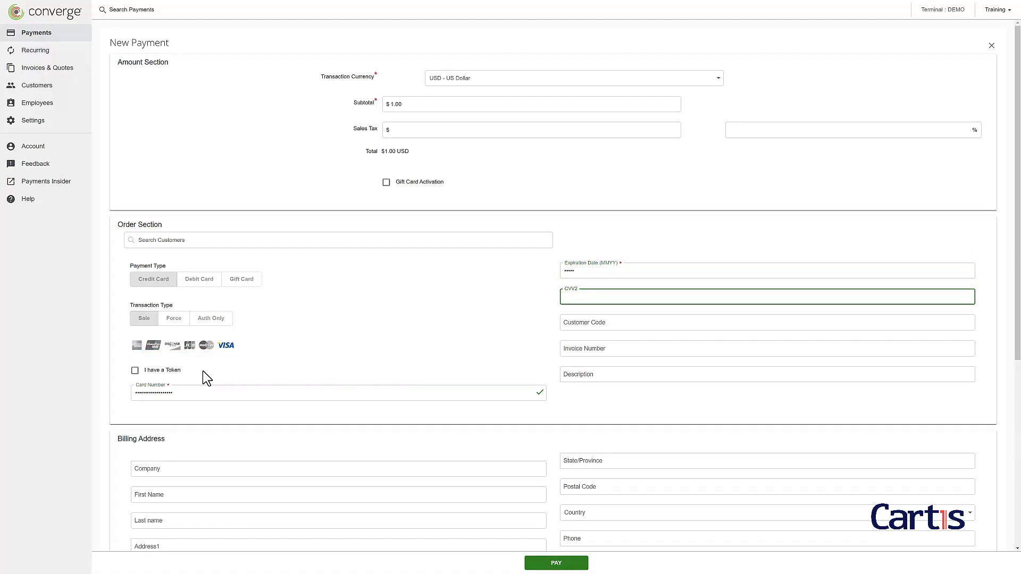
type("123")
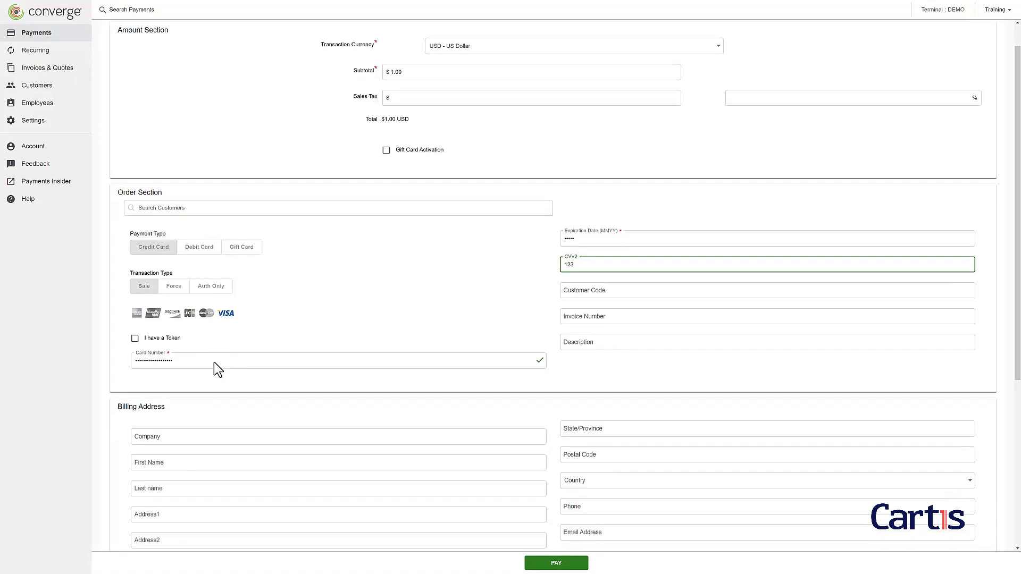
Leave billing and shipping blank and submit the $1.00 sale with PAY
scroll("down", 3)
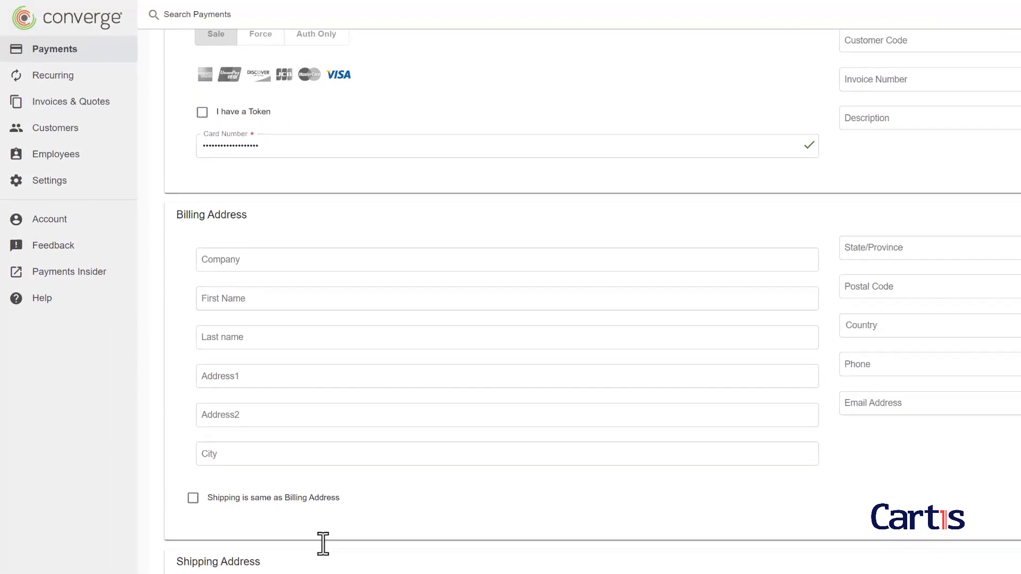
scroll("down", 3)
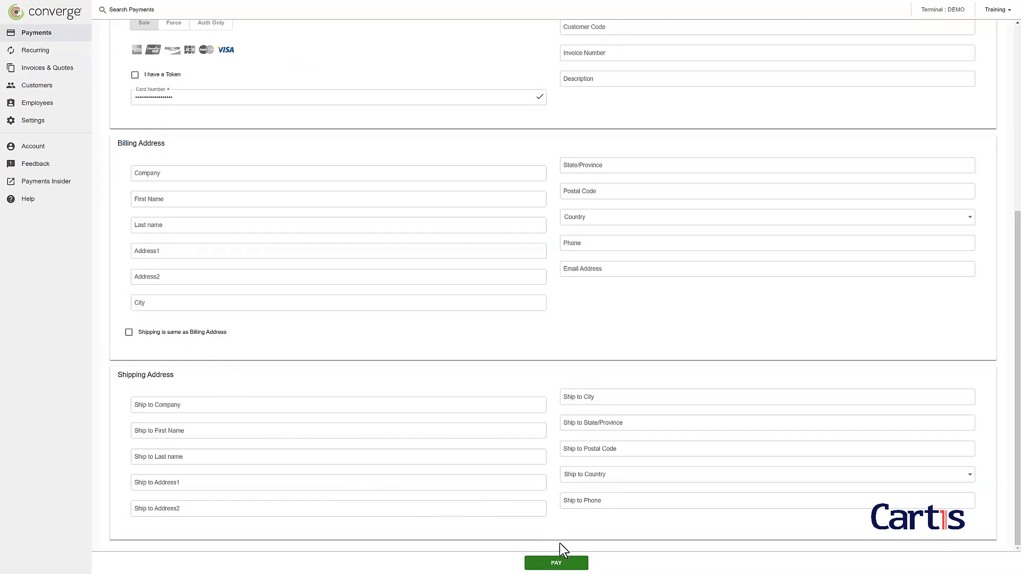
left_click(556, 563)
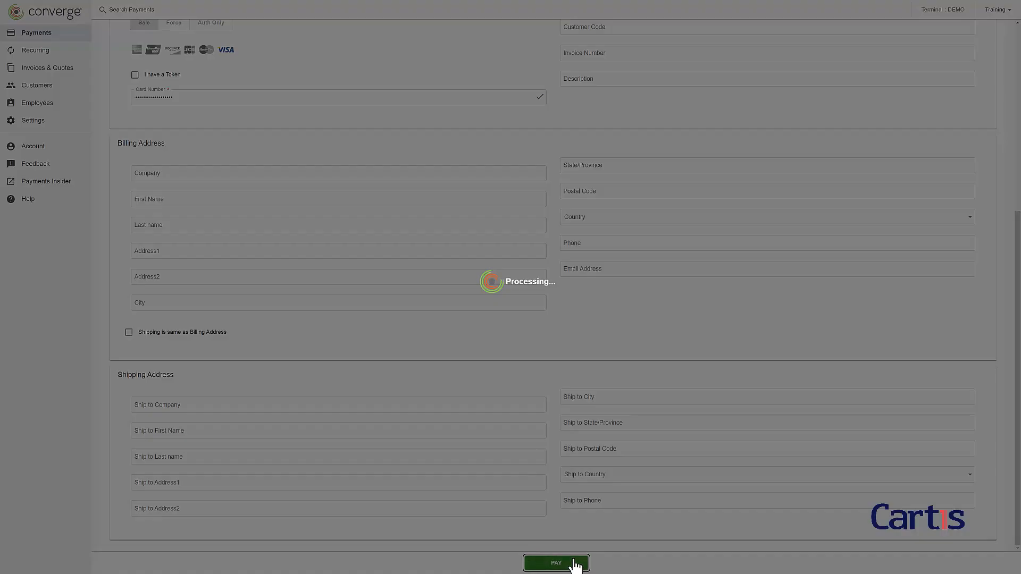
Complete the approved $1.00 Visa sale, returning to a blank $0.00 payment form
left_click(556, 563)
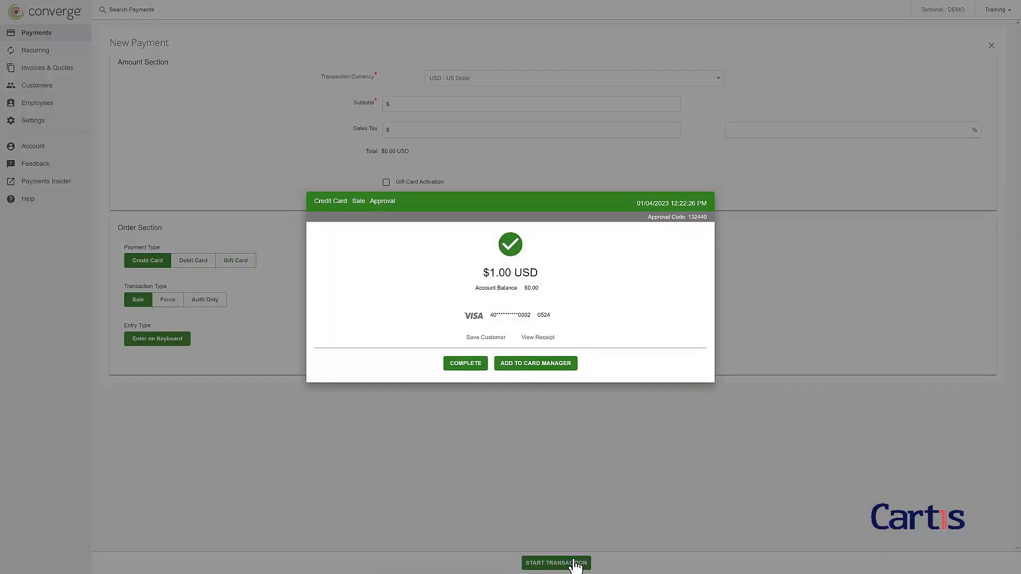
mouse_move(546, 239)
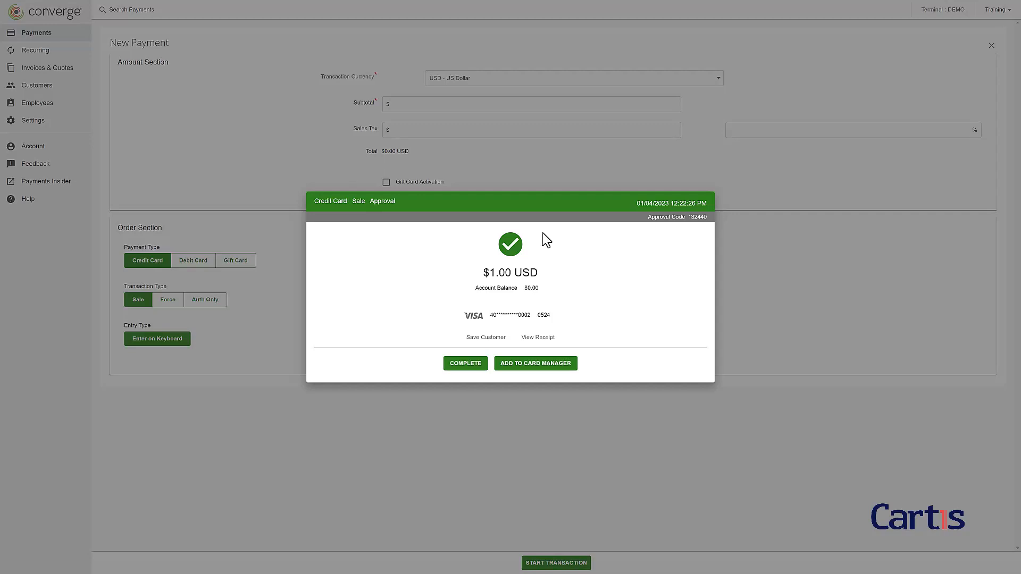
mouse_move(514, 337)
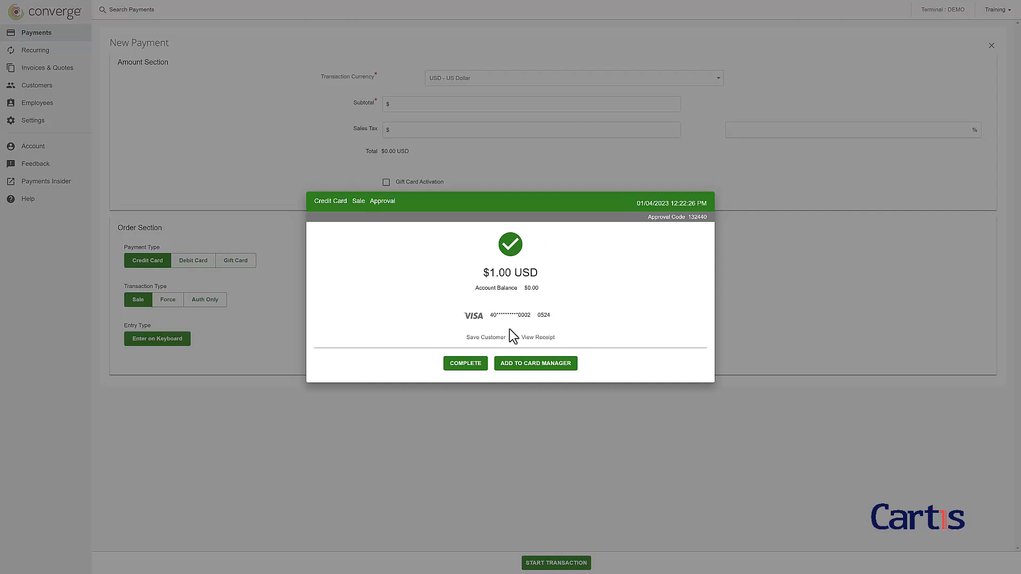
left_click(465, 363)
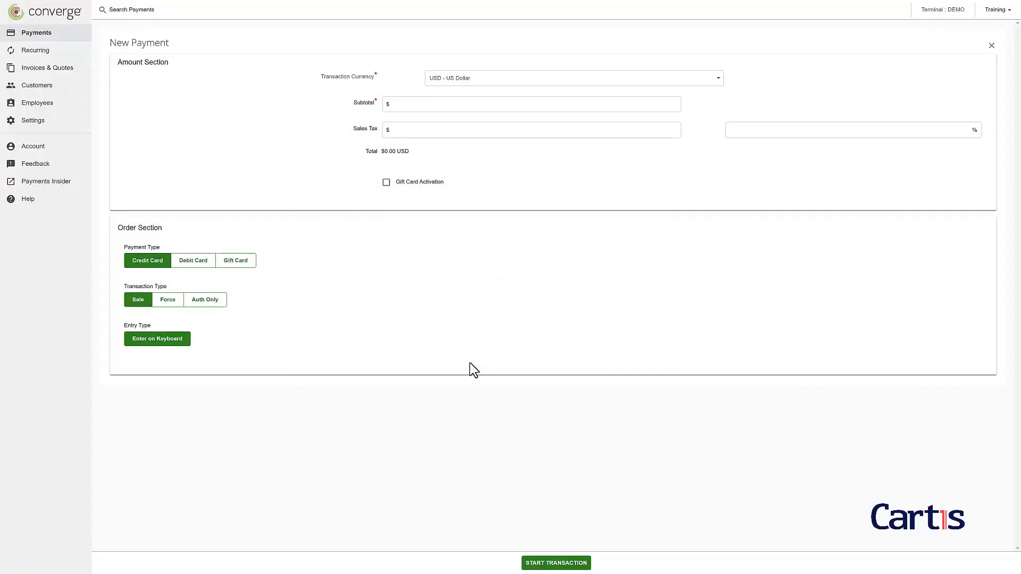